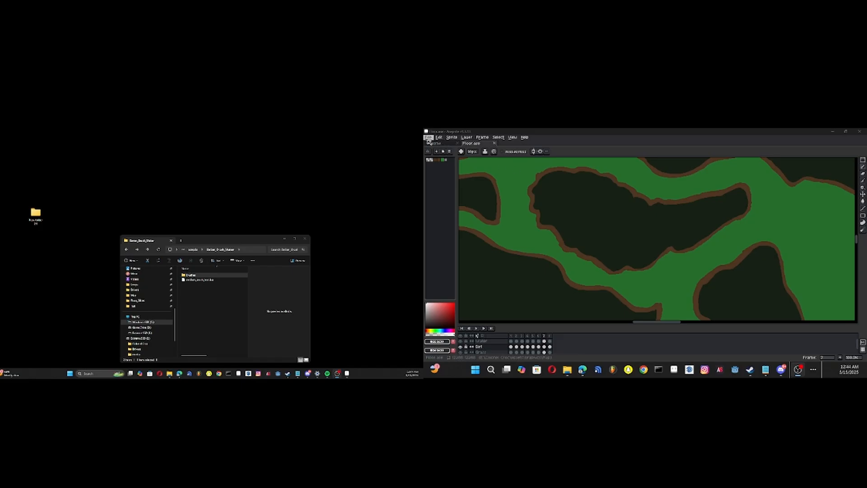
Browse the File and Frame menus, then reach the installed scripts list under File
click(429, 136)
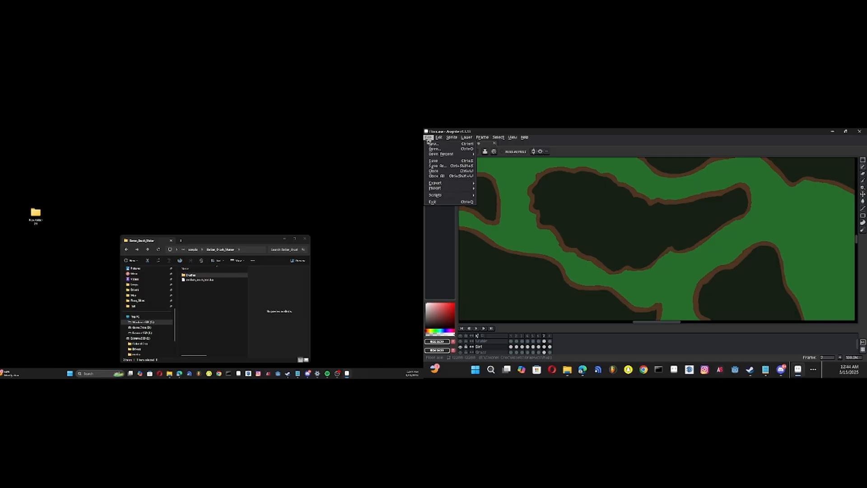
click(482, 136)
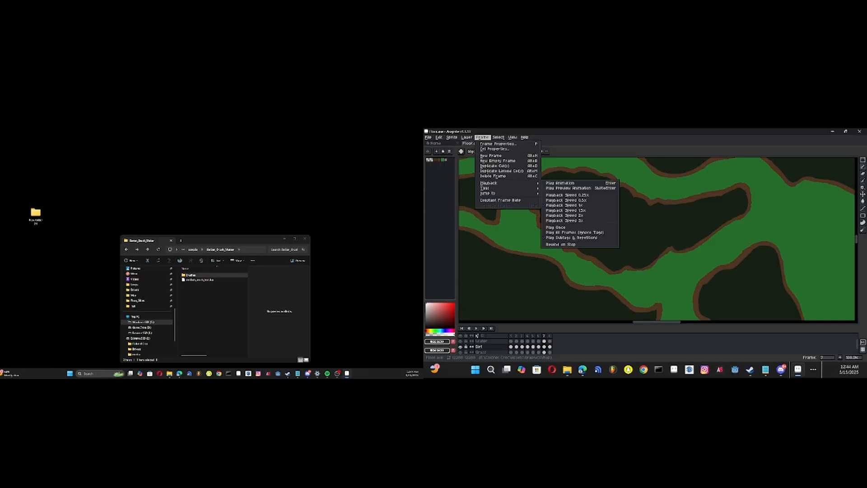
click(428, 136)
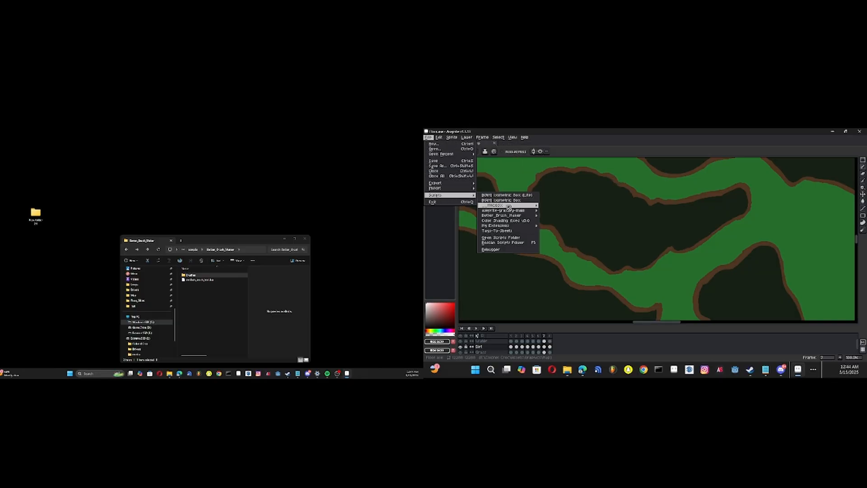
mouse_move(498, 226)
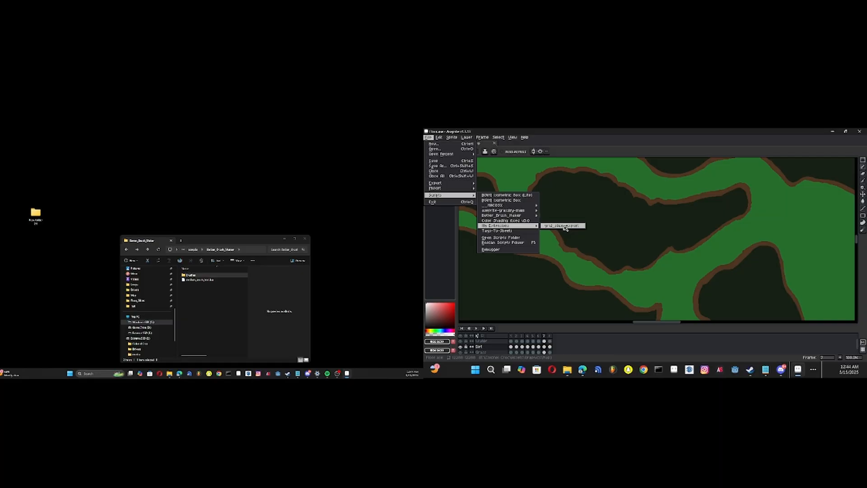
mouse_move(611, 230)
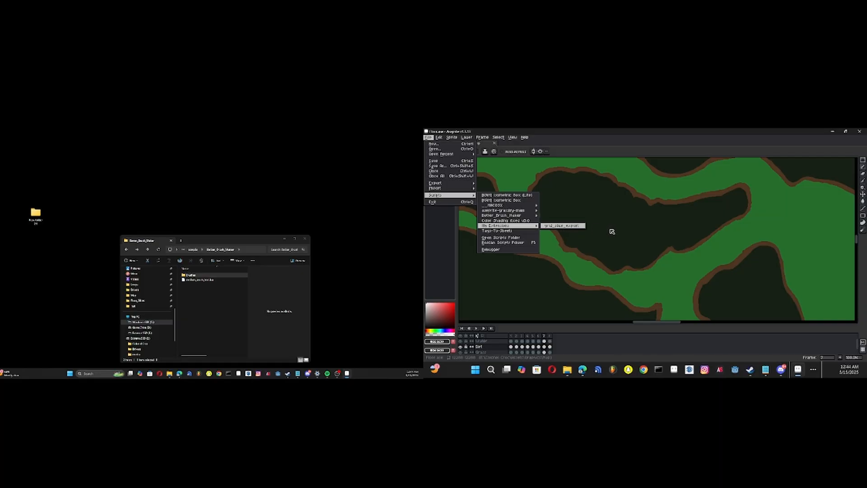
Launch the Grid Slice & Export script with grid size 2048 and edit the slice name prefix
click(561, 225)
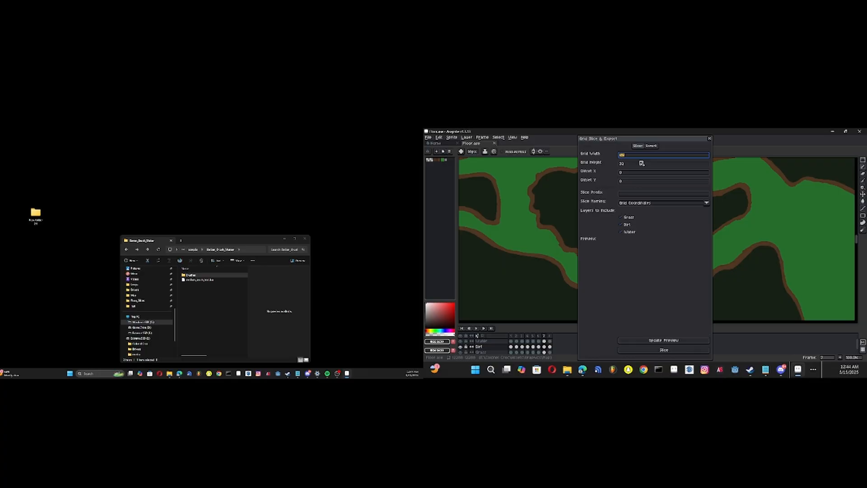
mouse_move(463, 361)
text(2048)
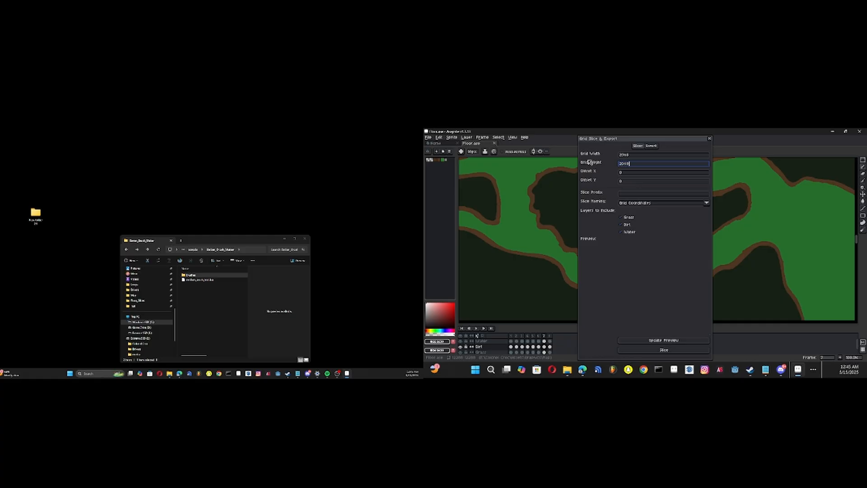
click(663, 193)
text(Overw)
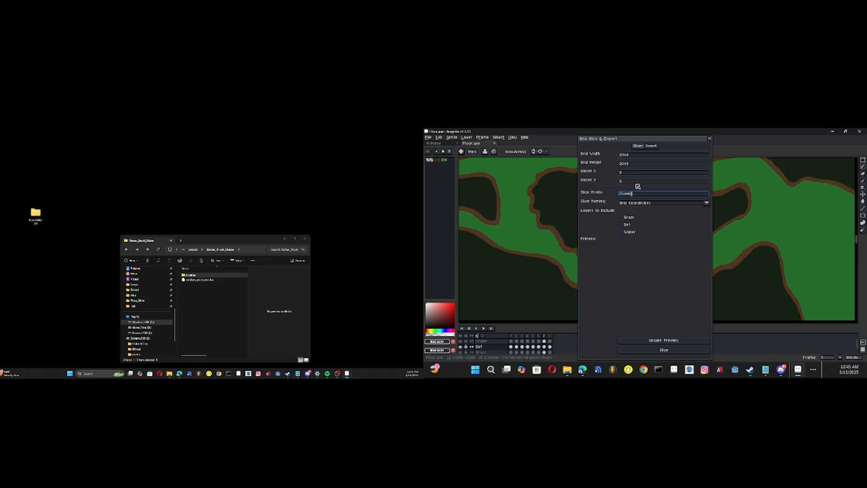
mouse_move(707, 262)
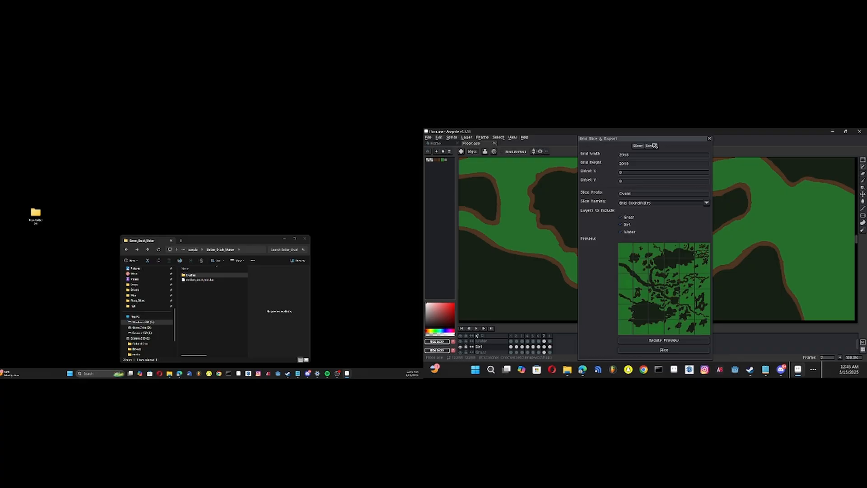
In Export settings tick the image format, pick the Test export folder and enable separate folders per slice
click(651, 145)
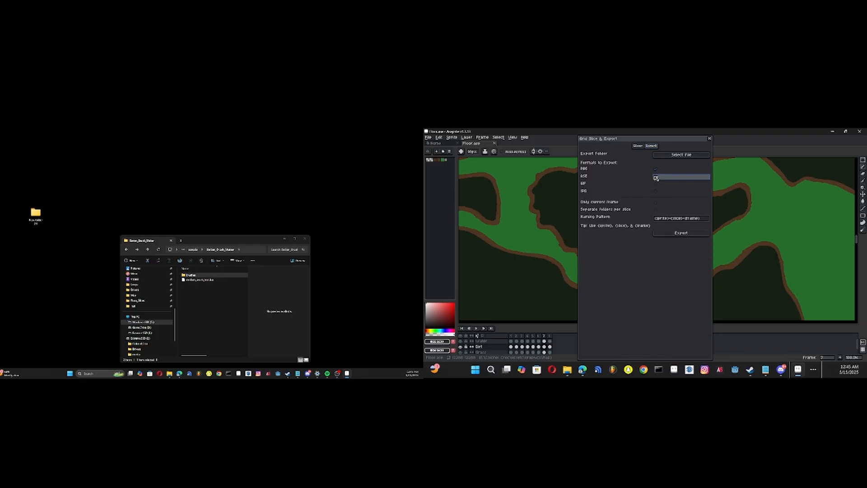
click(656, 169)
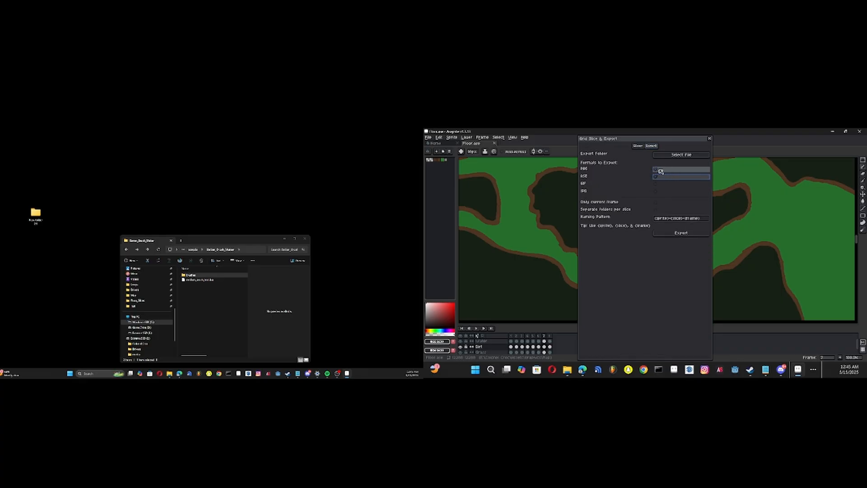
click(656, 169)
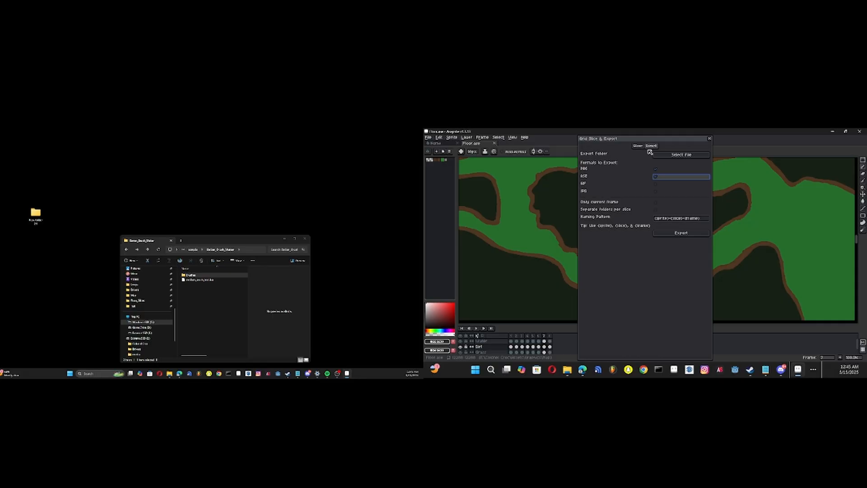
click(681, 155)
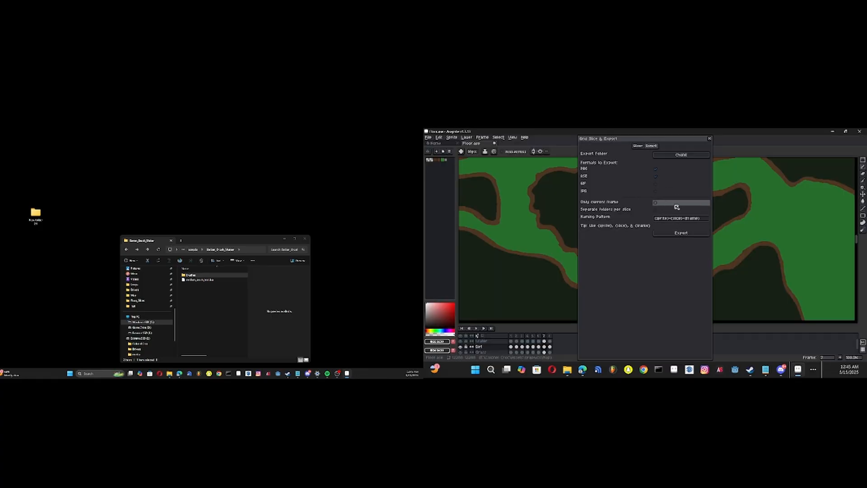
click(681, 210)
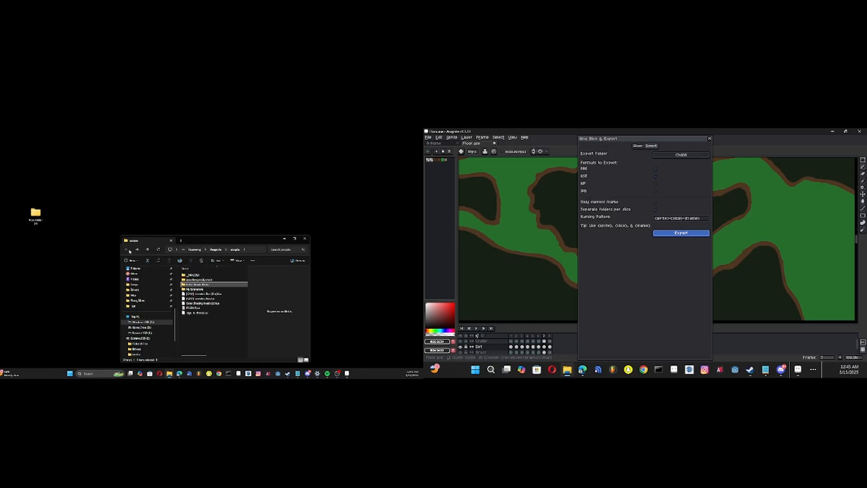
Start the chunk export and watch the Chunk subfolders appear in File Explorer's export folder
click(139, 344)
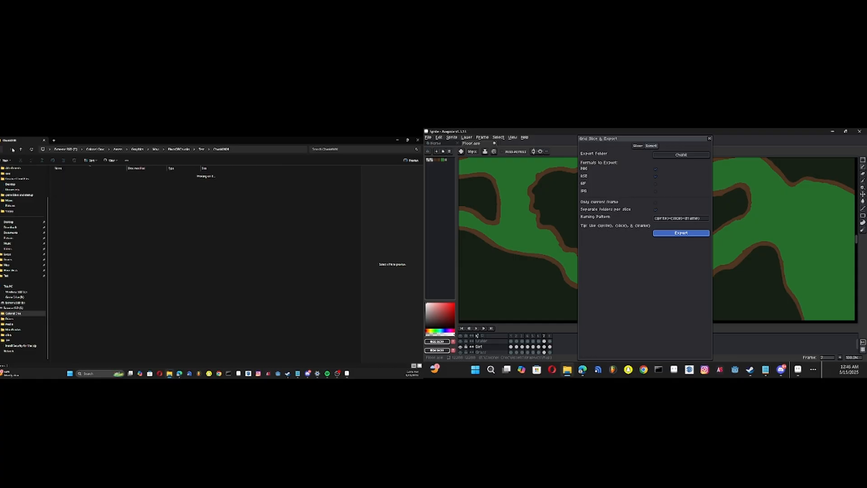
click(201, 149)
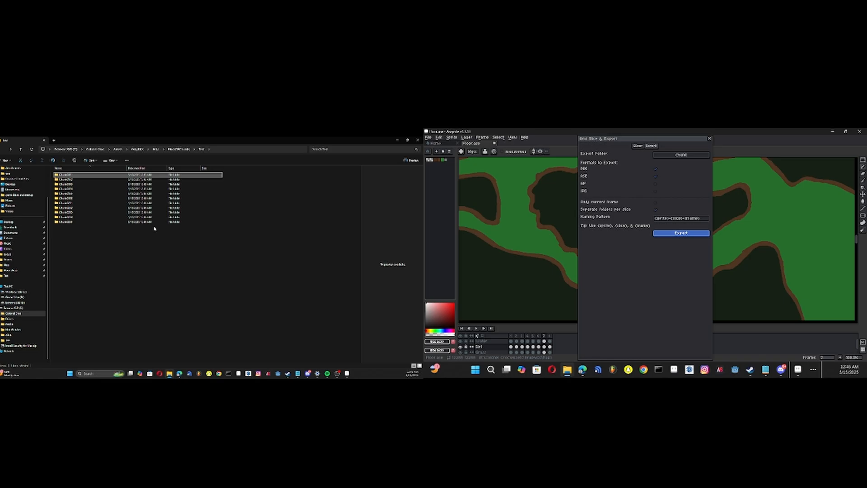
click(138, 226)
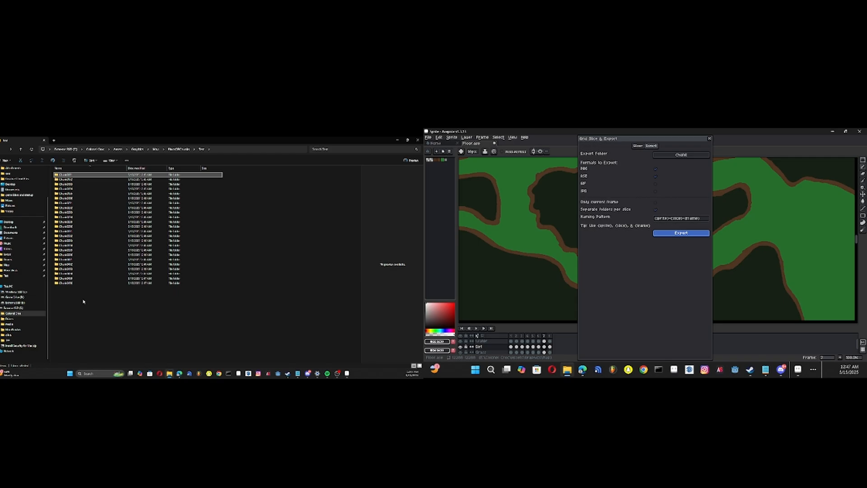
mouse_move(80, 288)
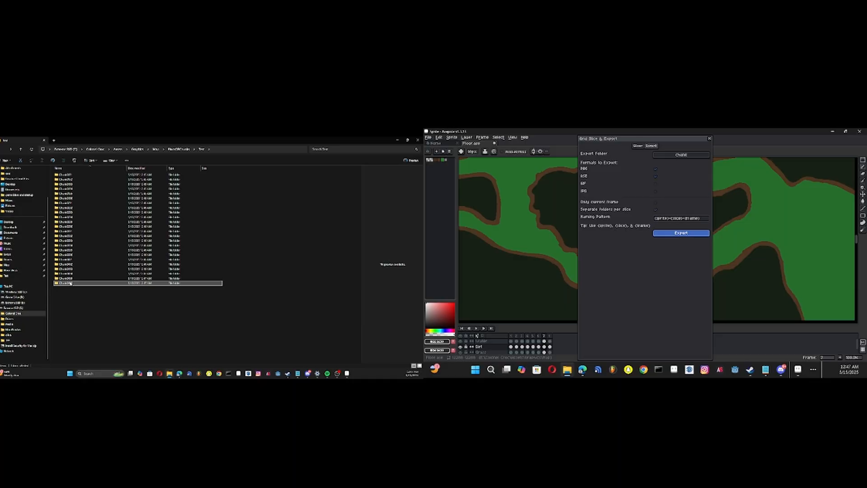
click(681, 232)
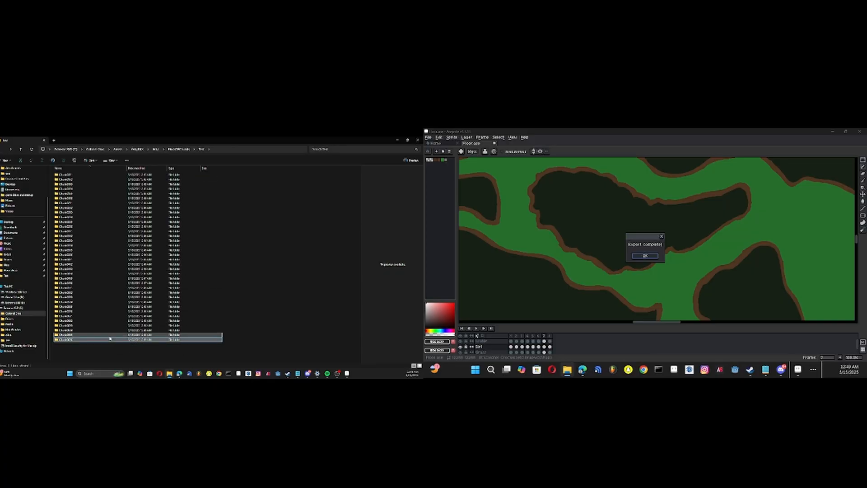
Peek into a chunk folder, dismiss the Export complete notice and return to Aseprite's file commands
double_click(63, 337)
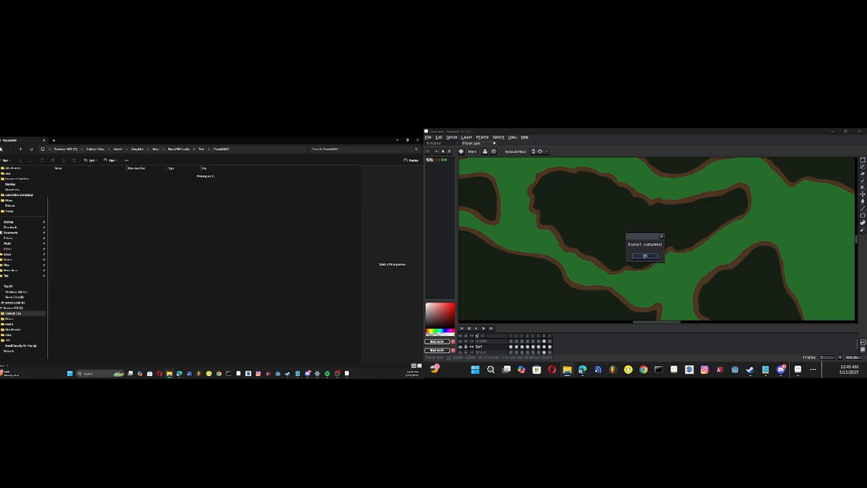
click(644, 255)
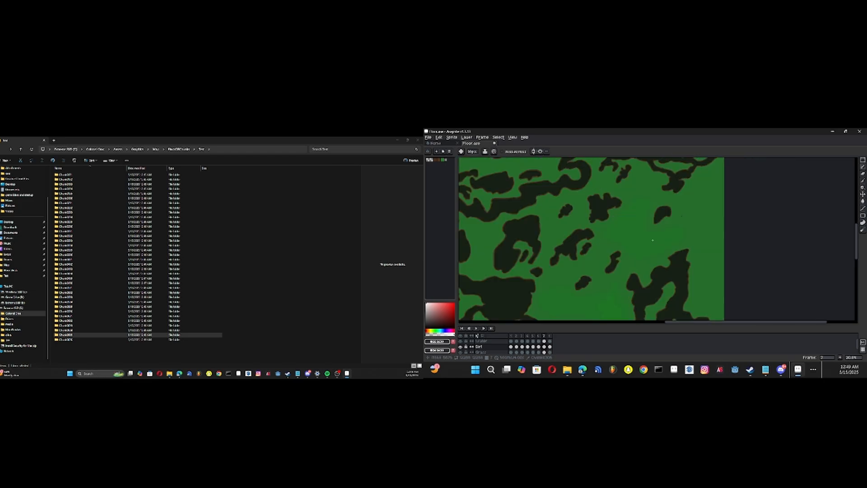
scroll(up, 3)
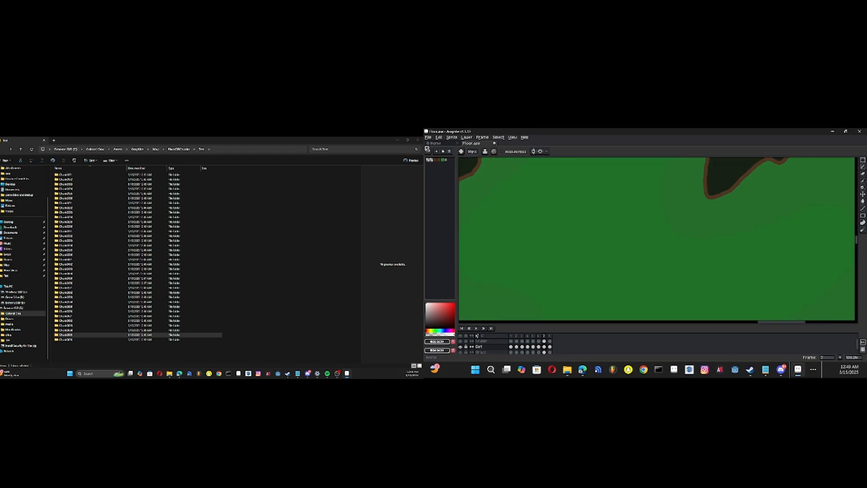
click(428, 137)
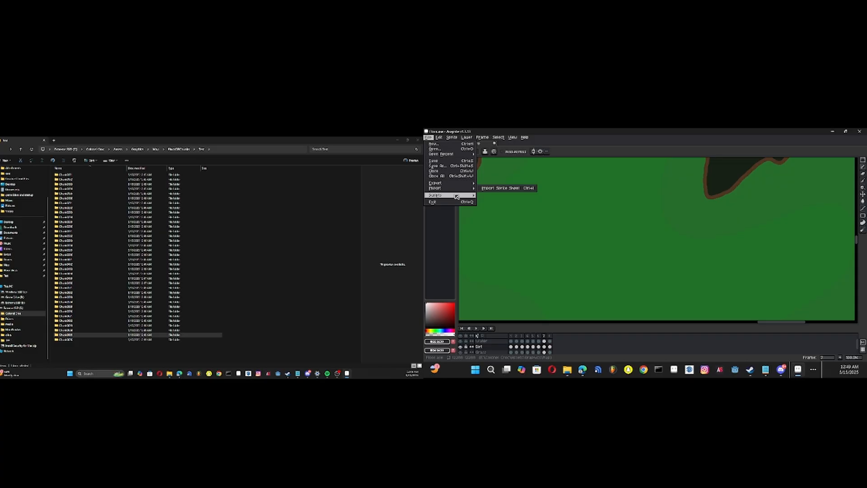
Launch the Brushes > Brush Tool script and pick a circle shape for the brush
click(435, 195)
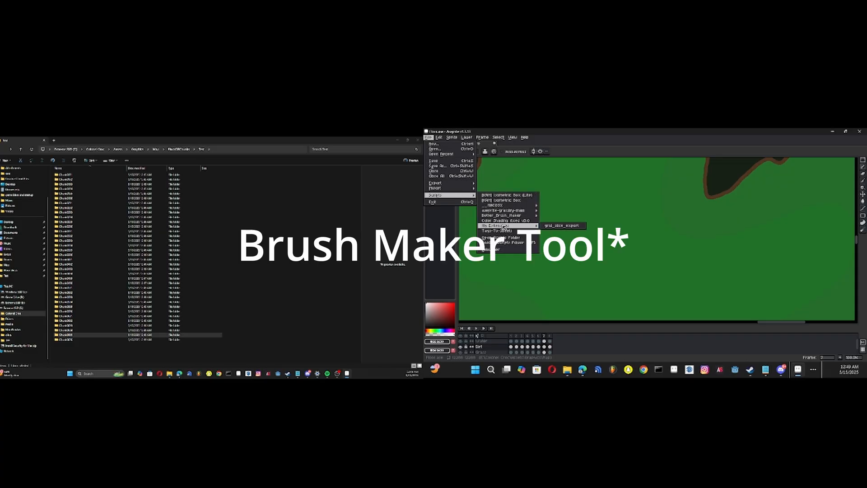
mouse_move(500, 215)
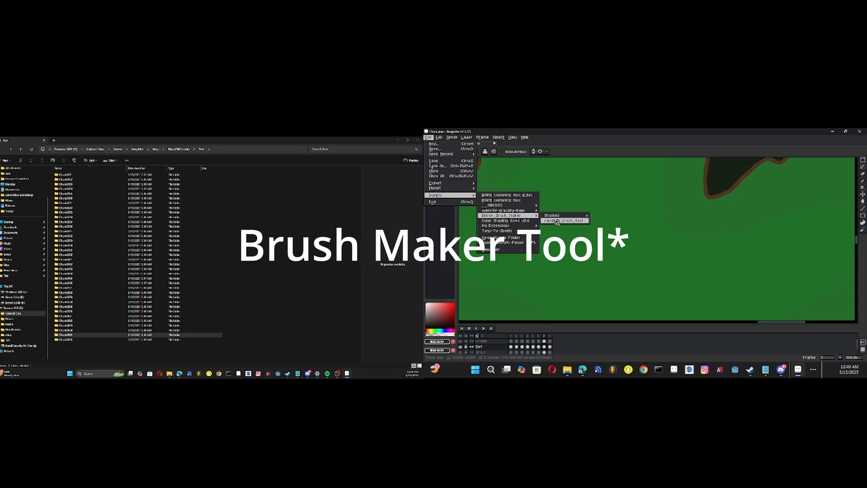
click(564, 220)
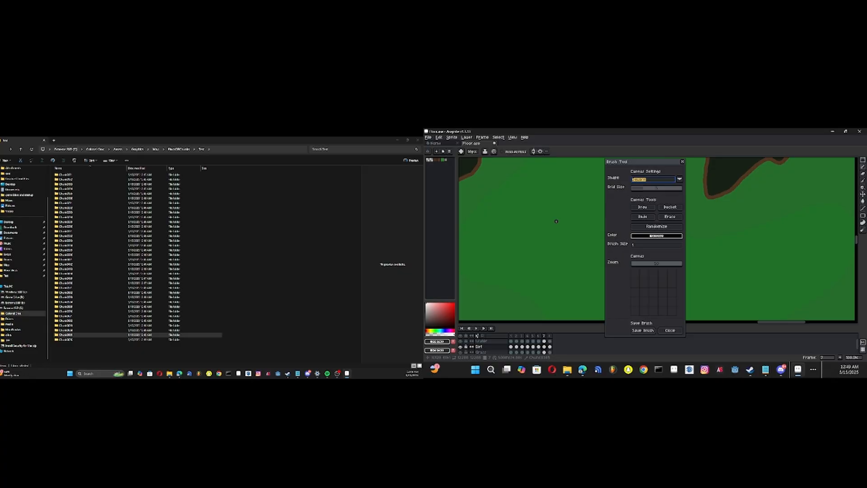
click(679, 179)
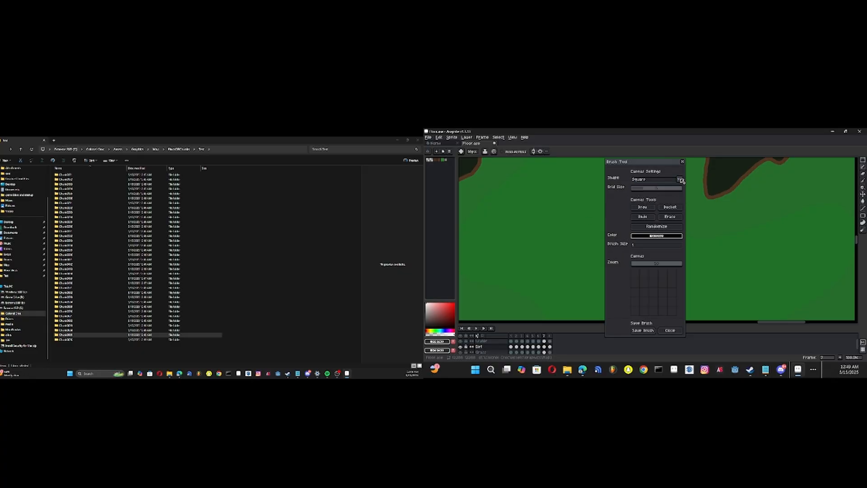
click(680, 179)
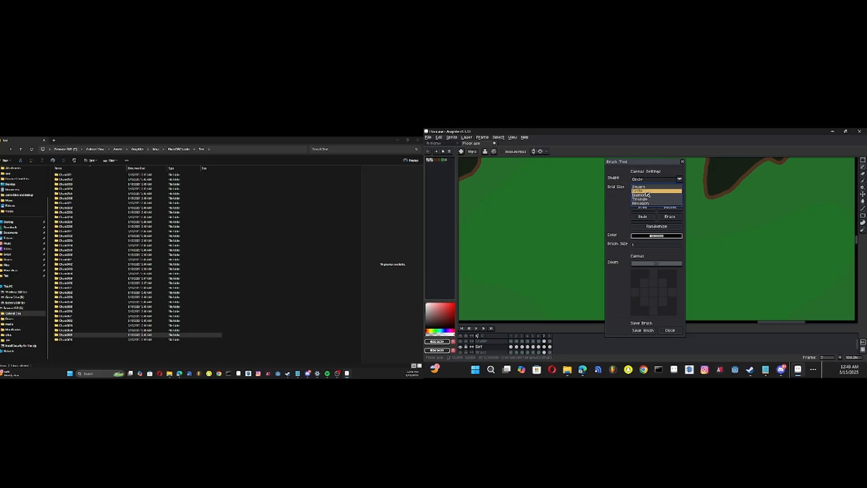
click(641, 191)
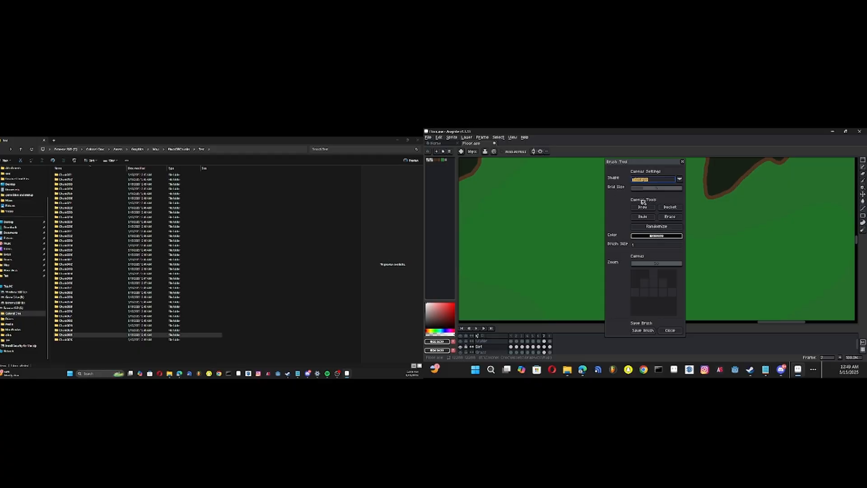
Adjust the brush grid size and switch the shape to a green hexagon of size 2
click(656, 179)
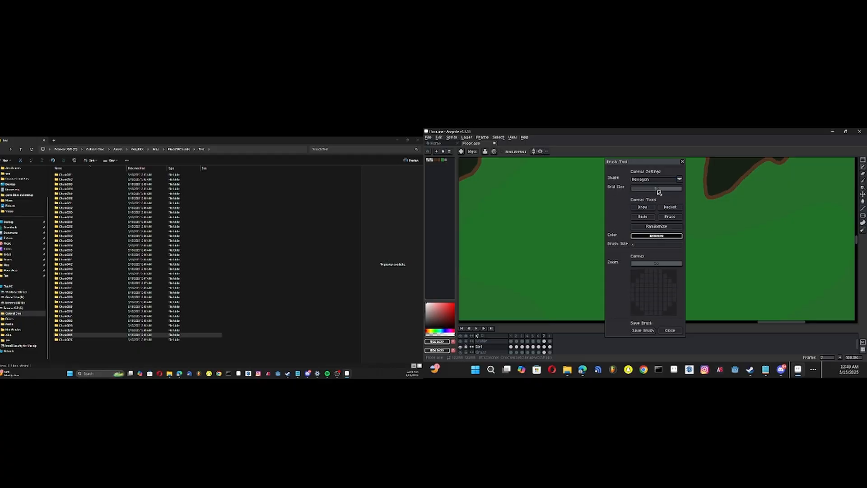
click(656, 179)
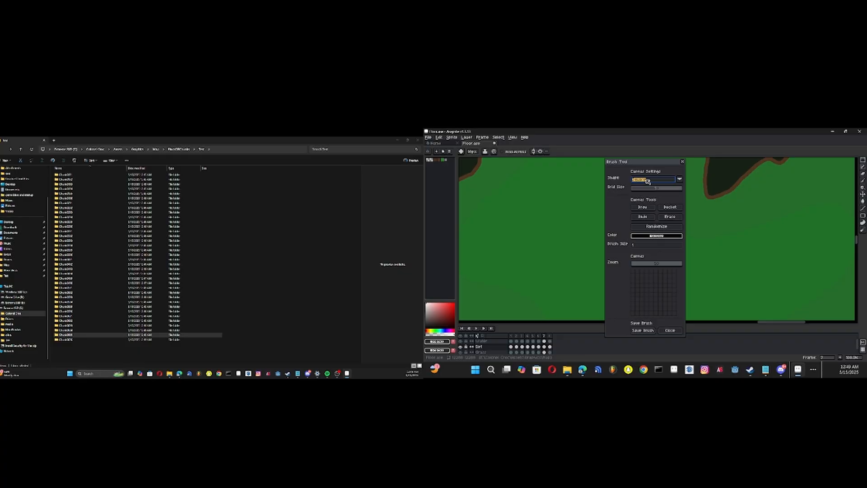
click(679, 178)
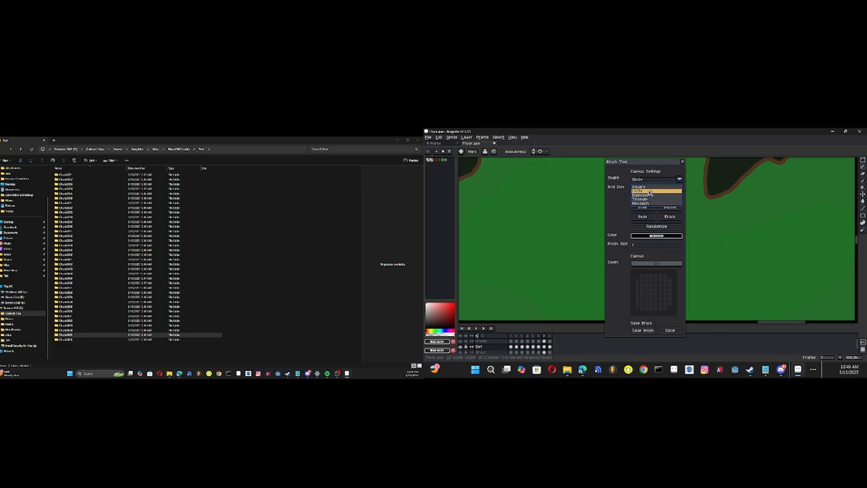
click(656, 190)
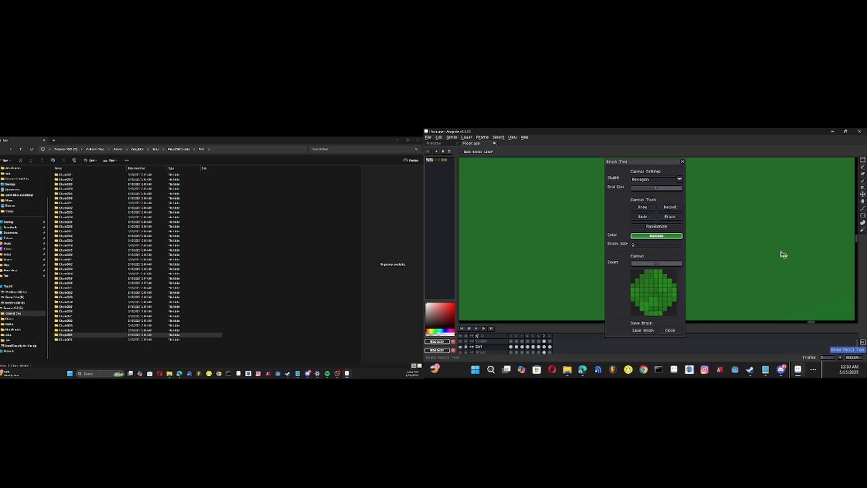
Switch the brush to a square shape and paint a textured green grass patch on the map
click(678, 179)
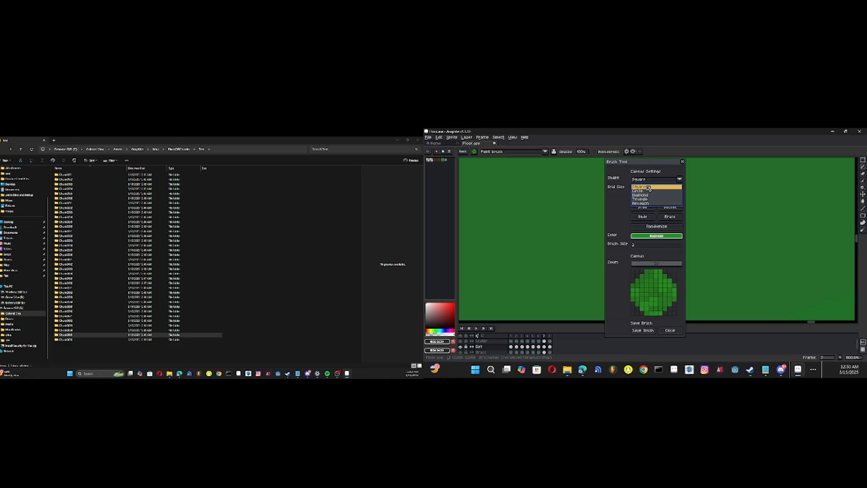
click(647, 183)
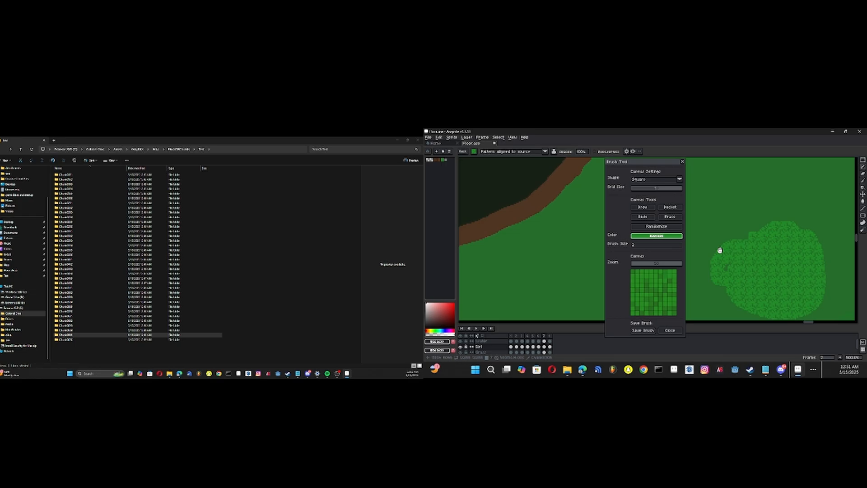
Erase the brush canvas down to a small green block and save it as a brush
click(641, 216)
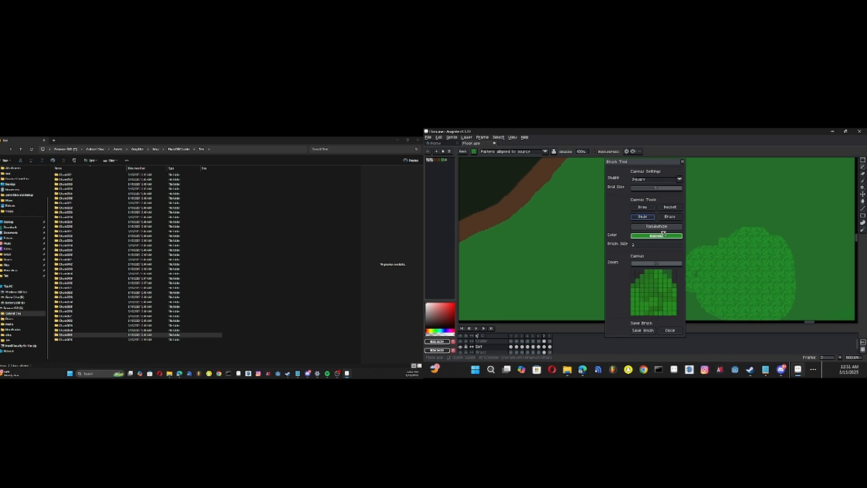
click(670, 216)
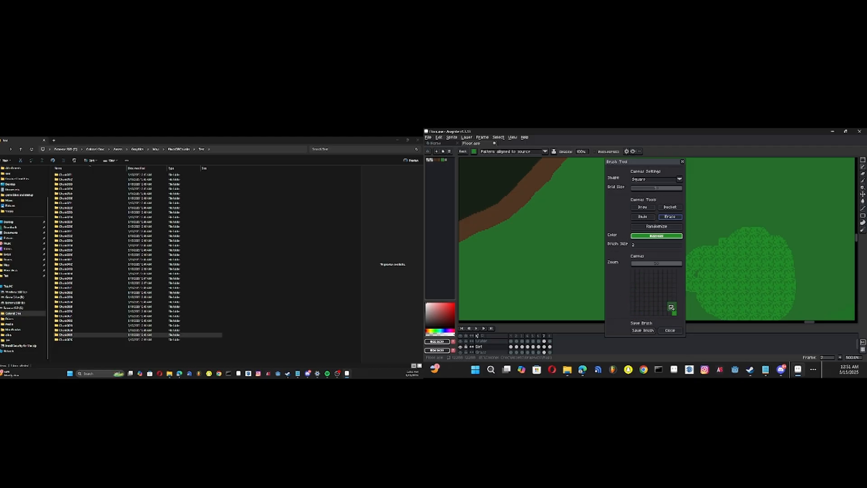
click(642, 330)
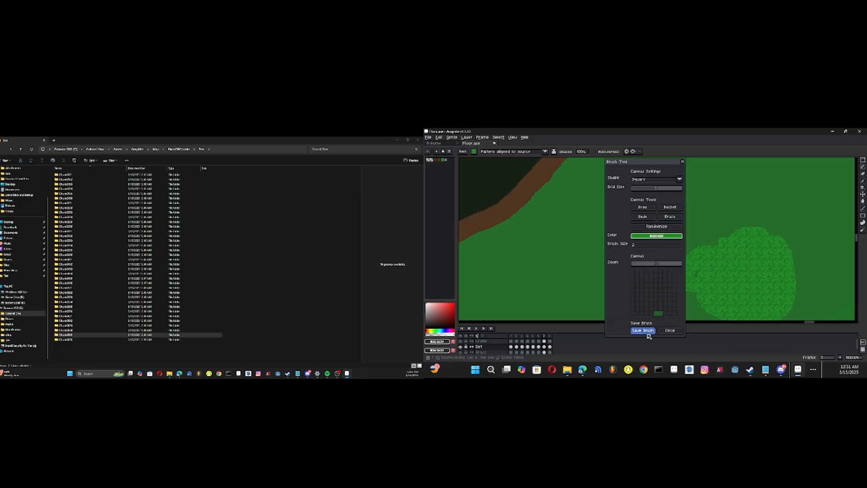
click(643, 331)
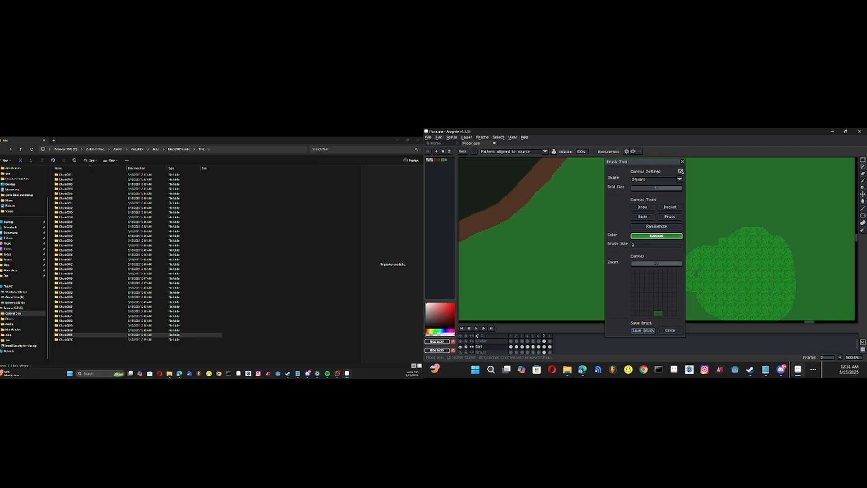